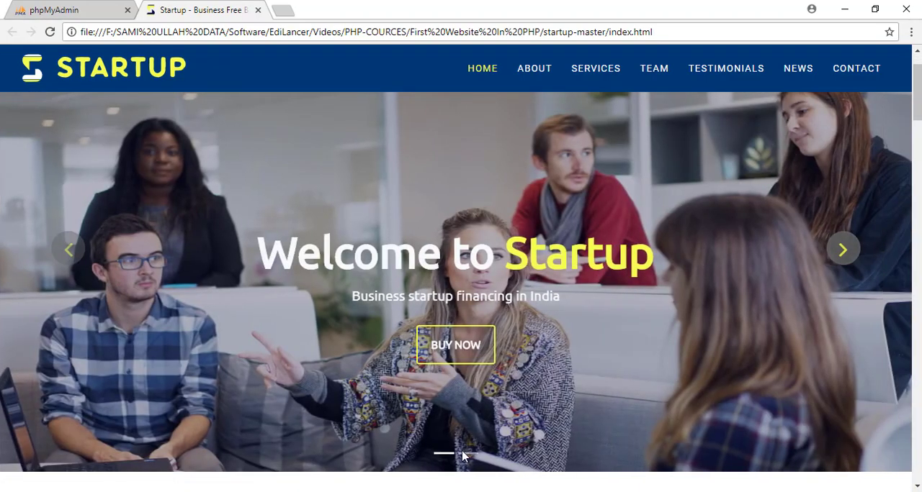
Step: Scroll down the local Startup template landing page to the FAQ section
{"action": "scroll", "scroll_direction": "down", "scroll_amount": 3}
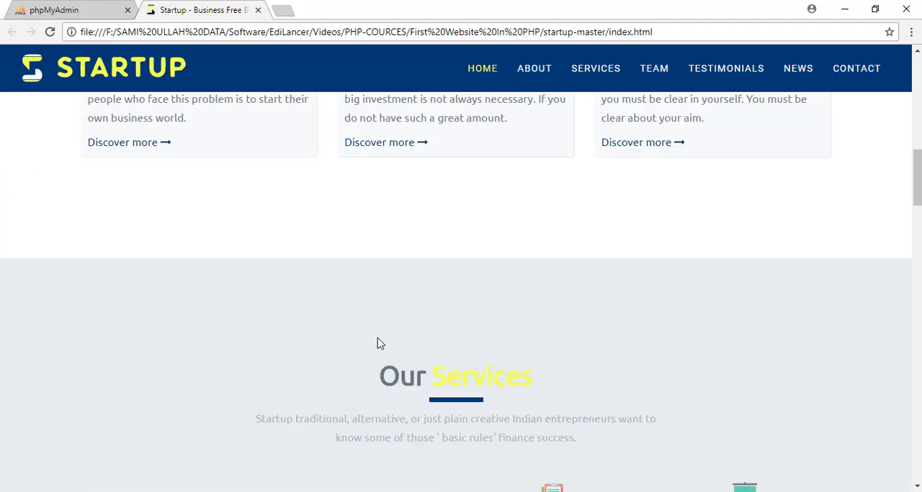
{"action": "scroll", "scroll_direction": "up", "scroll_amount": 3}
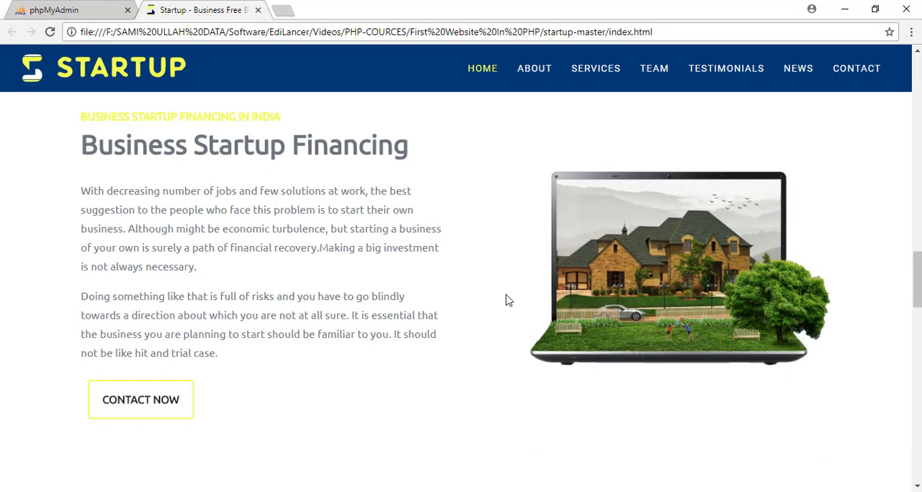
{"action": "scroll", "scroll_direction": "down", "scroll_amount": 3}
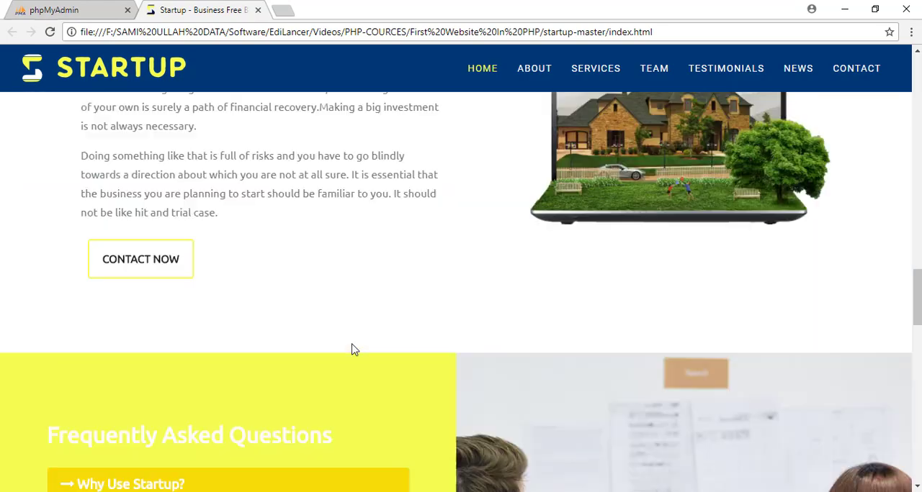
{"action": "scroll", "scroll_direction": "down", "scroll_amount": 3}
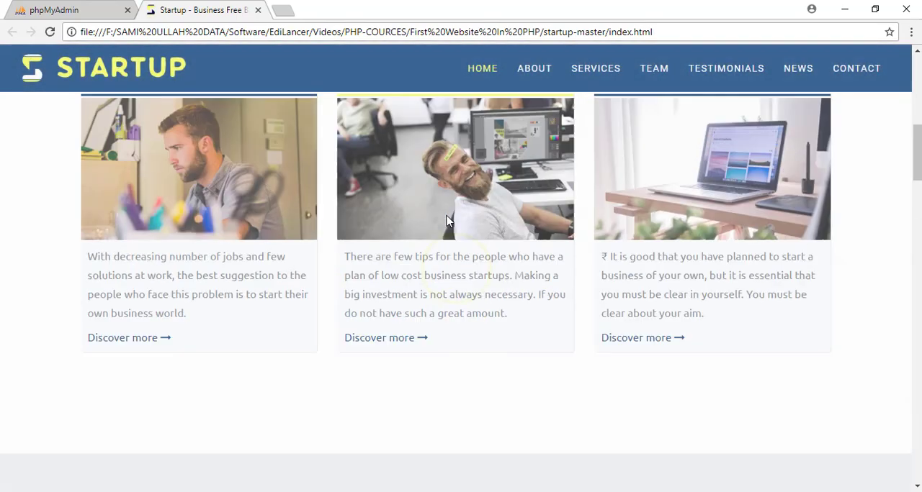
{"action": "scroll", "scroll_direction": "down", "scroll_amount": 3}
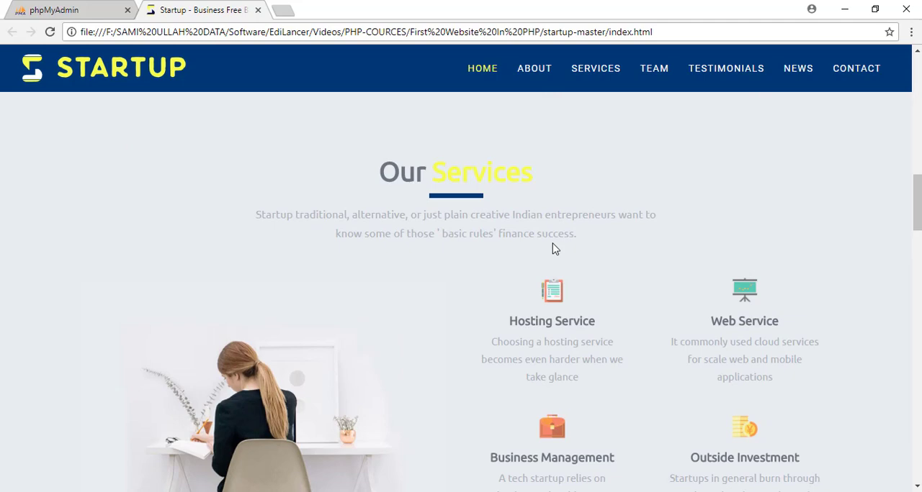
{"action": "scroll", "scroll_direction": "down", "scroll_amount": 3}
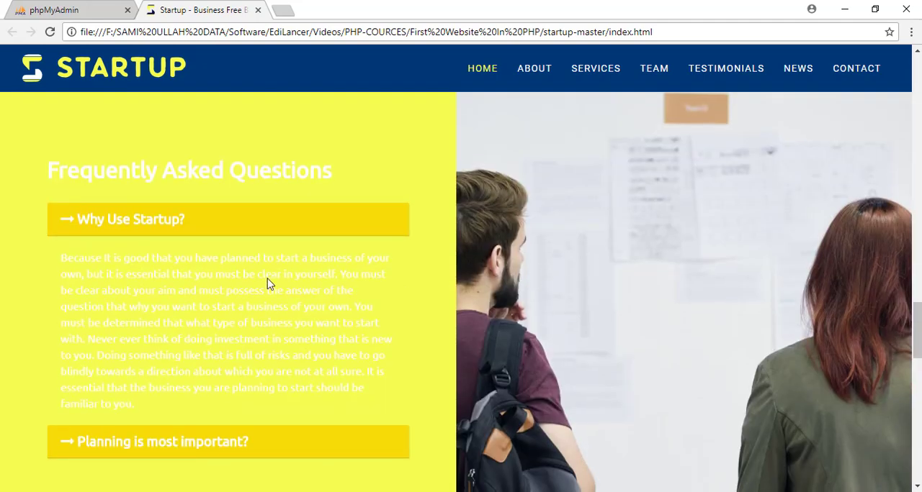
{"action": "mouse_move", "coordinate": [205, 232]}
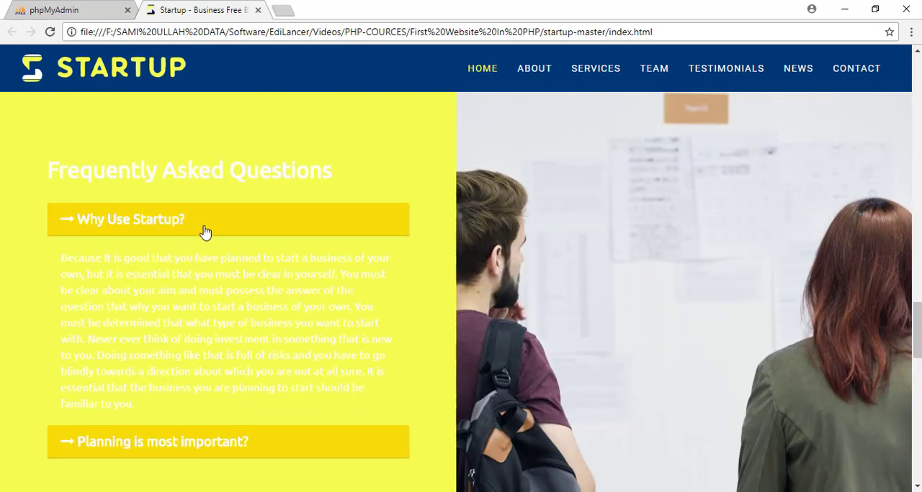
Step: Expand the FAQ answers, including 'Planning is most important?'
{"action": "left_click", "coordinate": [161, 442]}
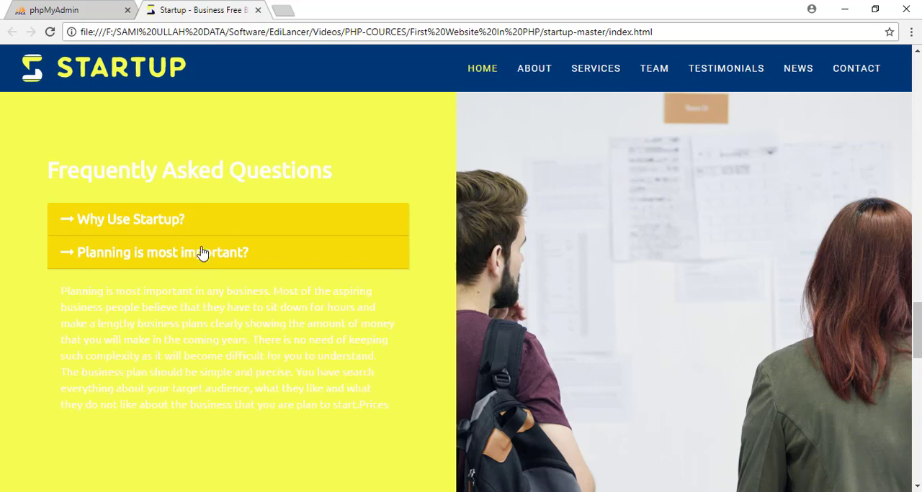
{"action": "left_click", "coordinate": [161, 254]}
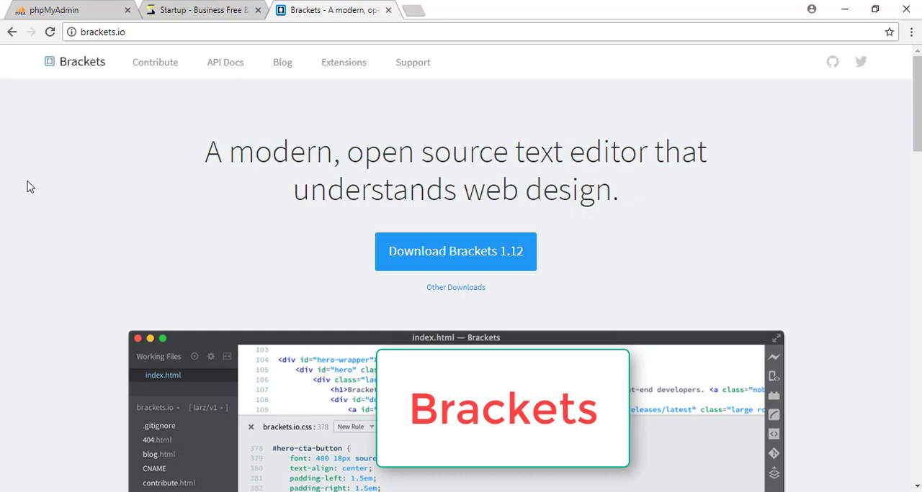
{"action": "mouse_move", "coordinate": [104, 5]}
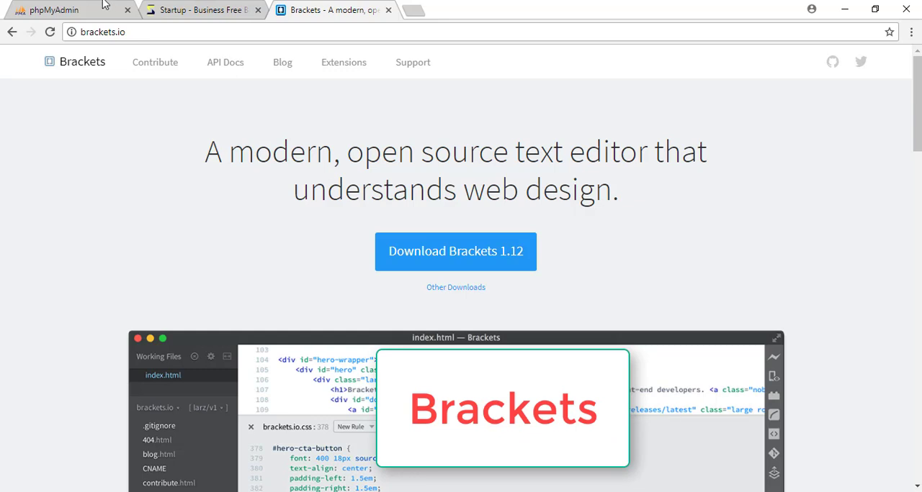
Step: Start a fresh browser tab alongside the Brackets home page
{"action": "left_click", "coordinate": [464, 9]}
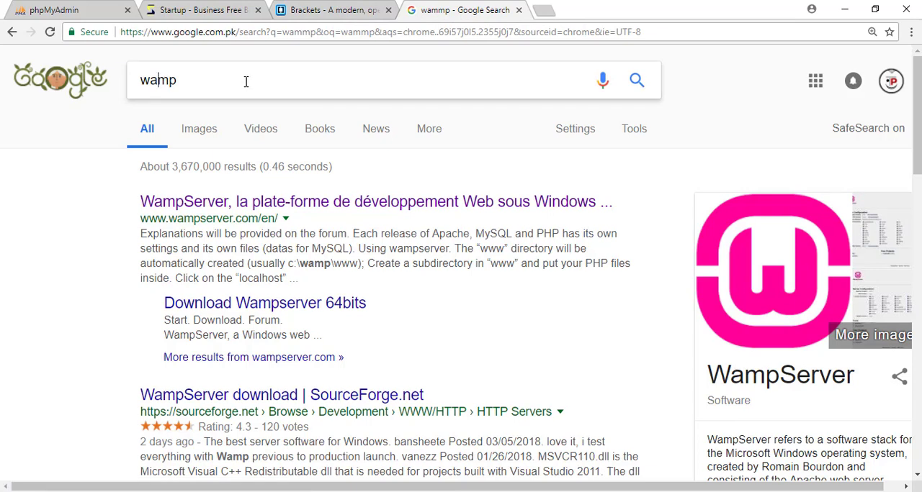
{"action": "mouse_move", "coordinate": [242, 209]}
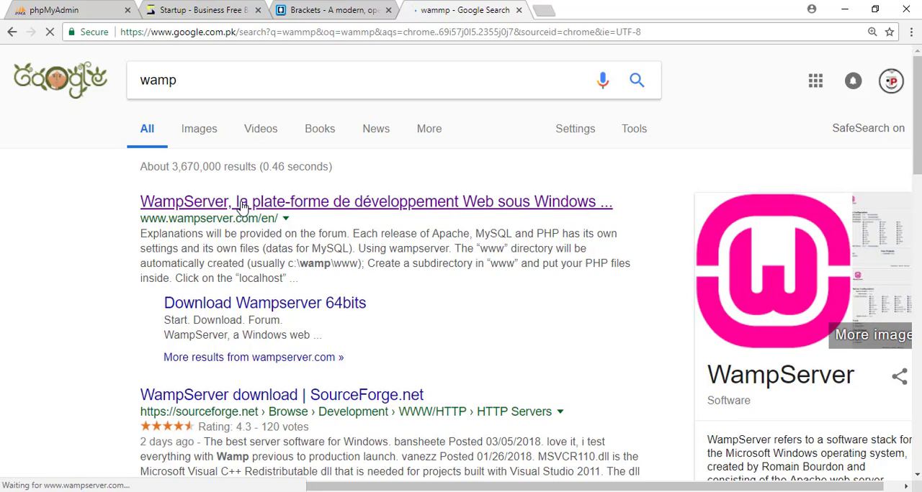
Step: Go to wampserver.com from the Google results for 'wamp'
{"action": "left_click", "coordinate": [376, 202]}
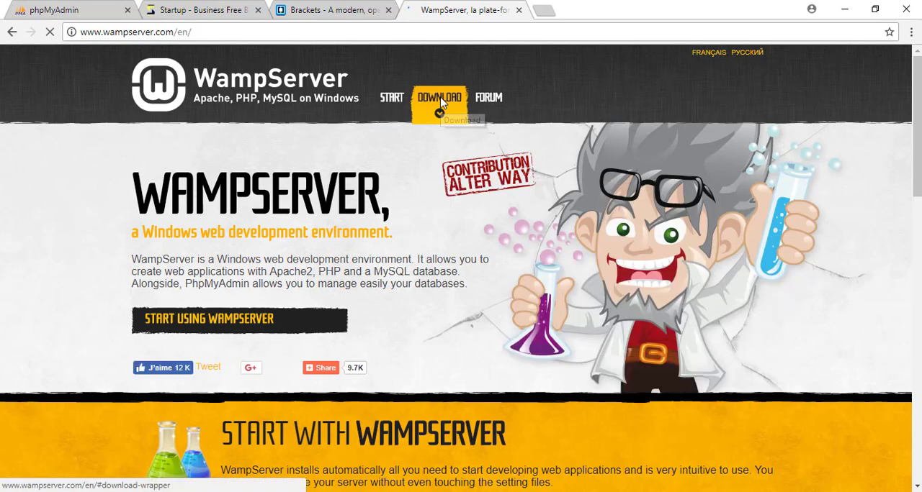
Step: Show the WampServer downloads section with the 64-bit and 32-bit 3.0.6 installers
{"action": "left_click", "coordinate": [69, 9]}
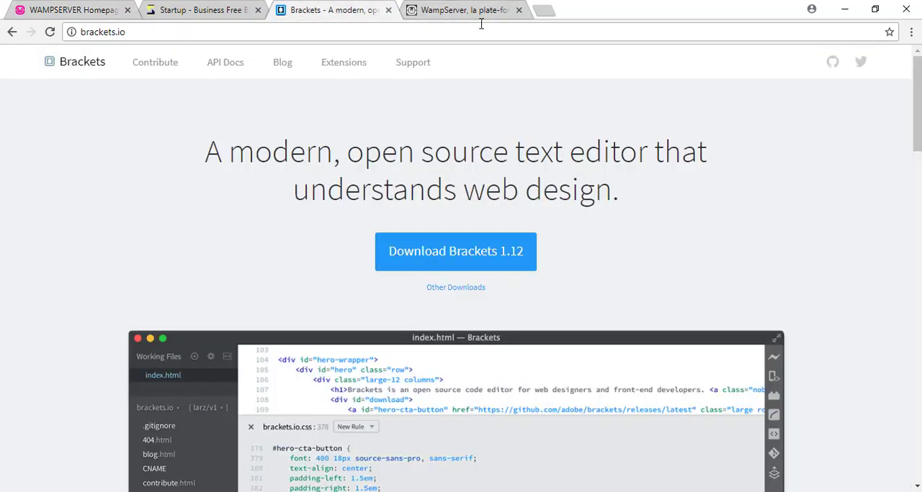
{"action": "left_click", "coordinate": [463, 8]}
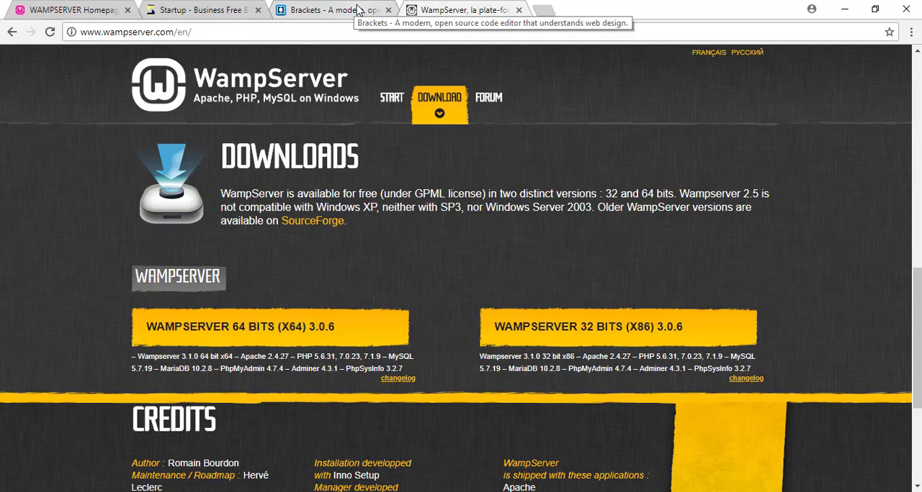